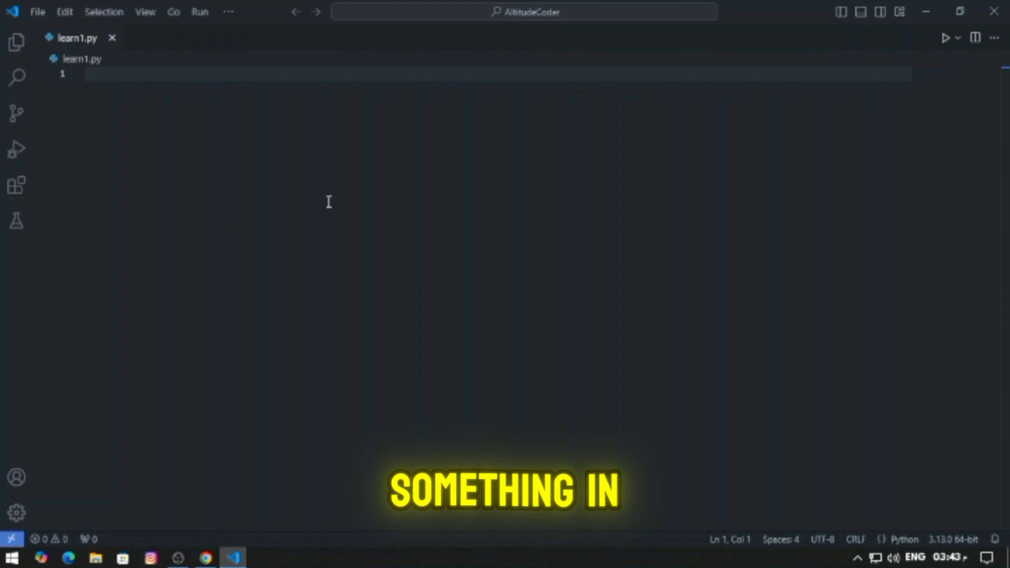
# Write print("Hello, World!") on line 1 of learn1.py and run the script
pyautogui.write('print()')
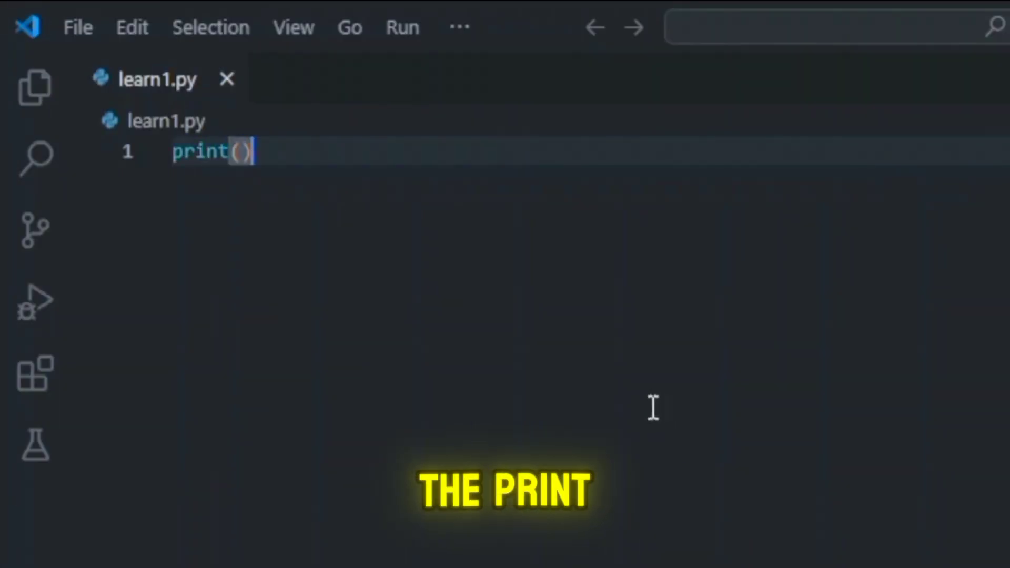
pyautogui.write('"He"')
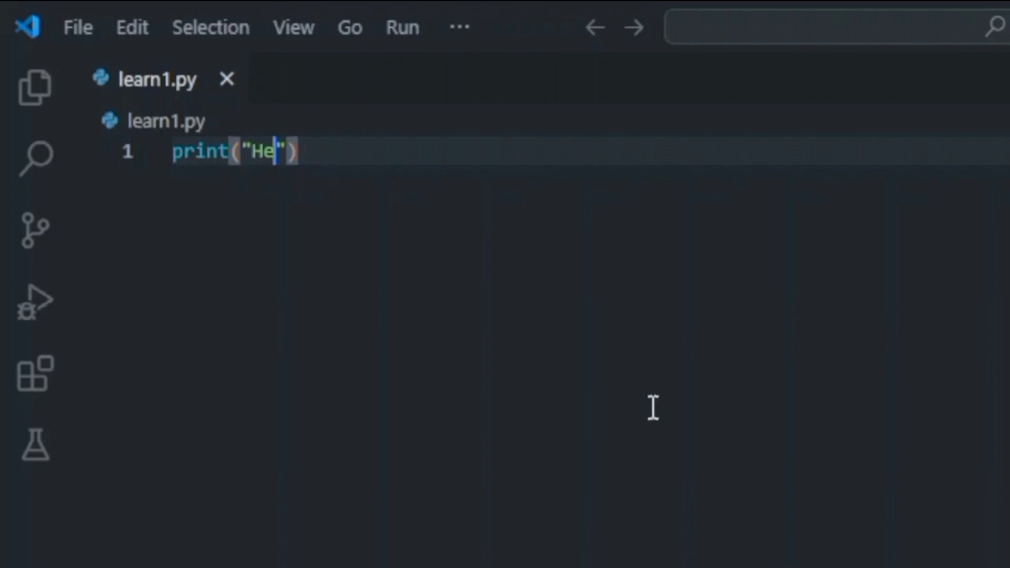
pyautogui.write('llo, World!')
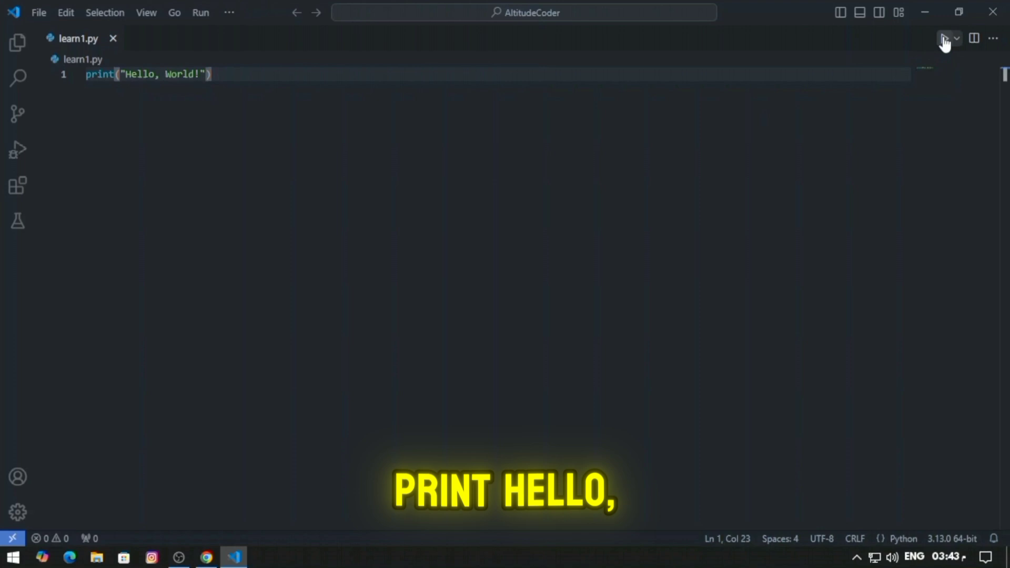
pyautogui.click(943, 38)
pyautogui.write('name =')
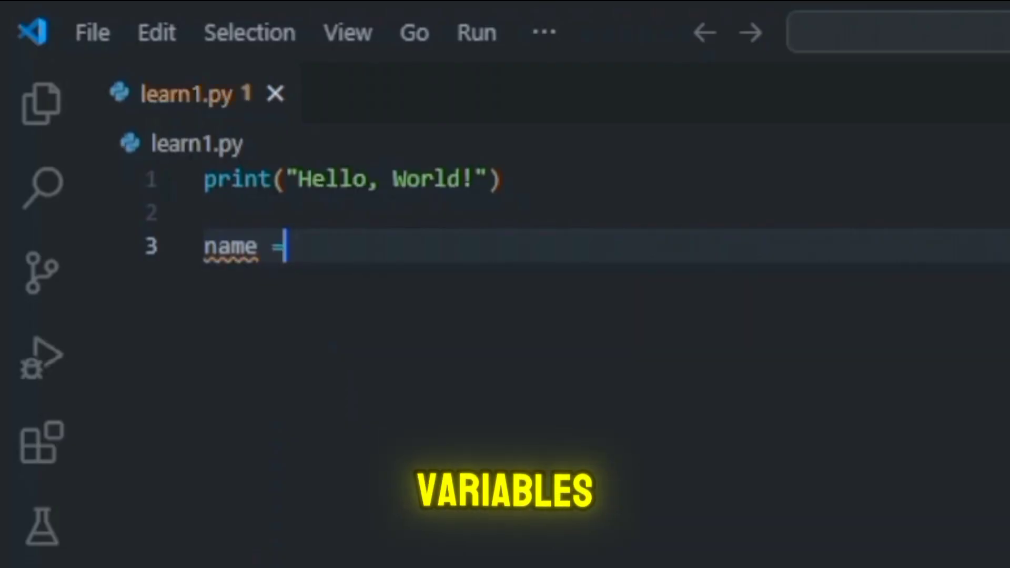
# Define name = "Alice" and age = 25 on lines 3-4 below the greeting
pyautogui.write('A')
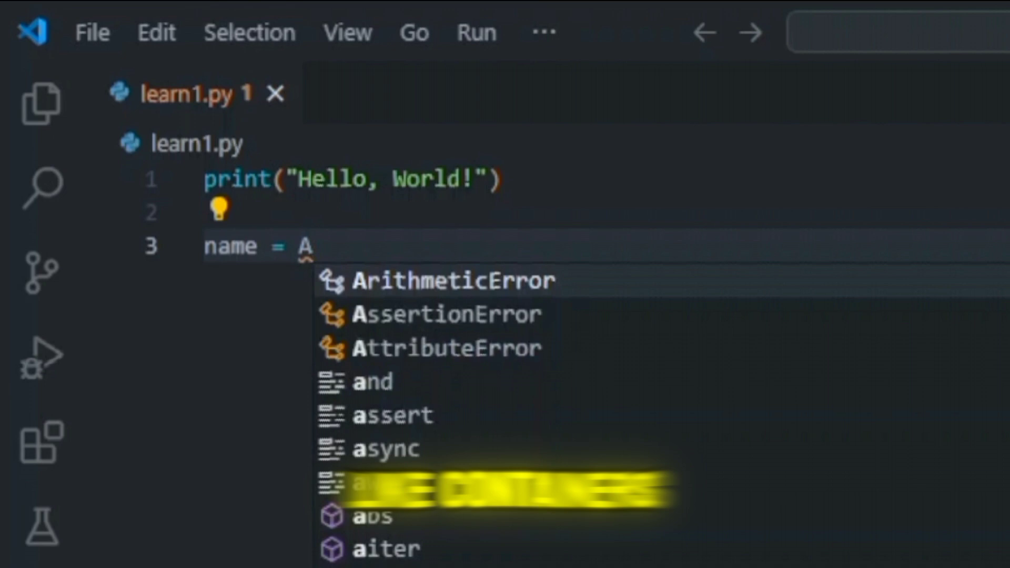
pyautogui.write('li')
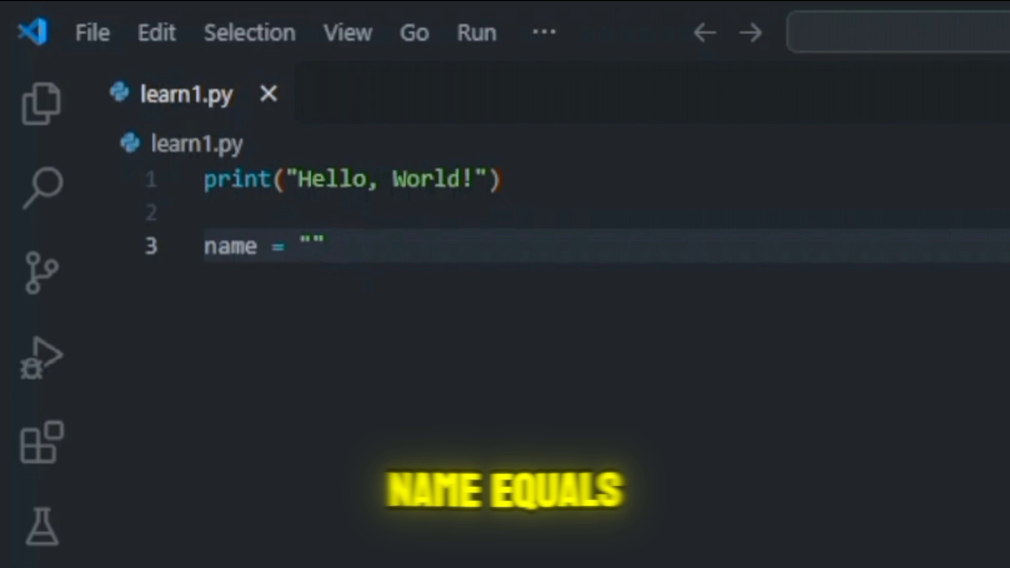
pyautogui.write('Alice')
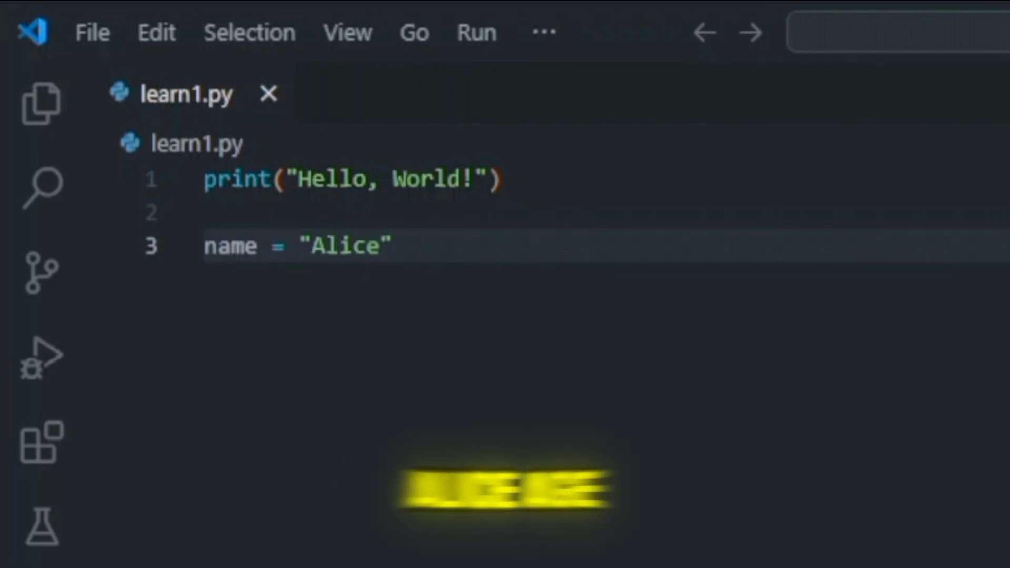
pyautogui.write('age')
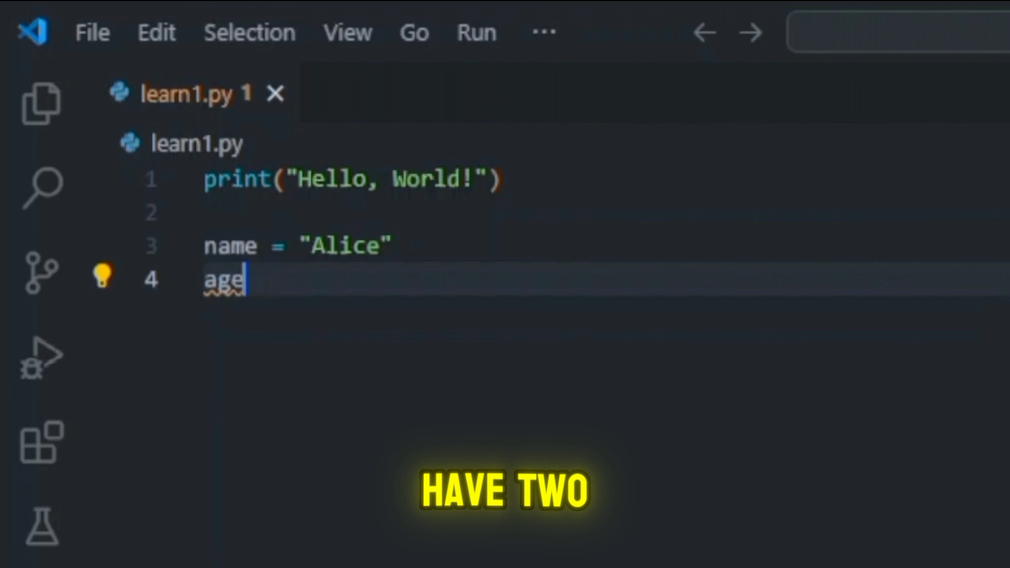
pyautogui.write('= 25')
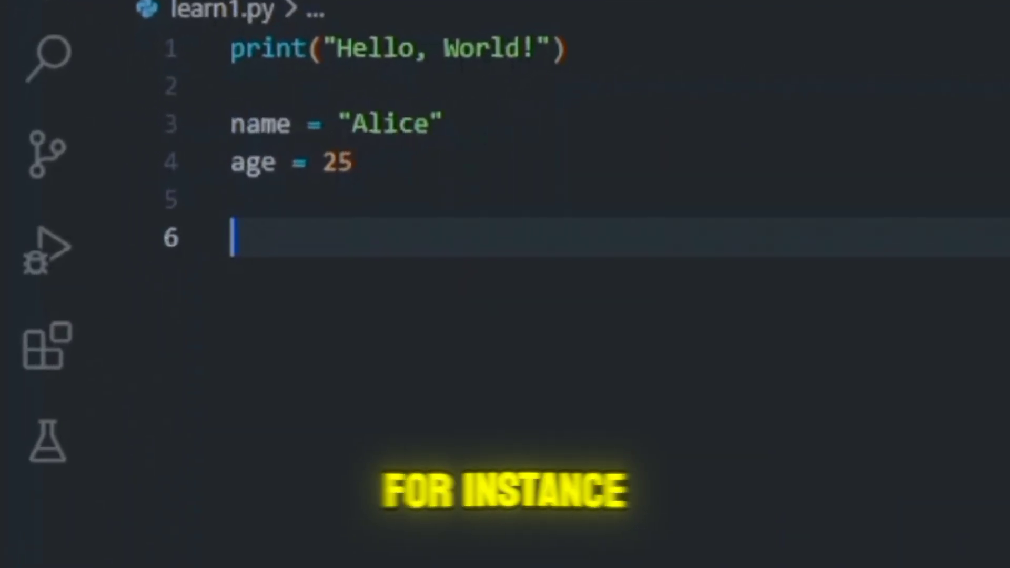
# Write if age > 18: print("Adult") with an else: printing "Minor"
pyautogui.write('if age > 18')
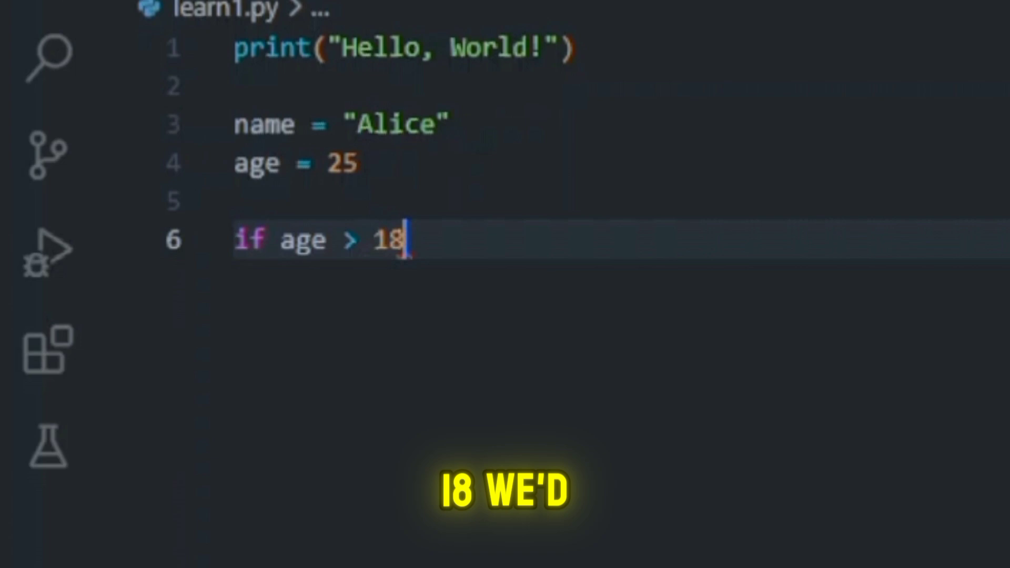
pyautogui.write(':')
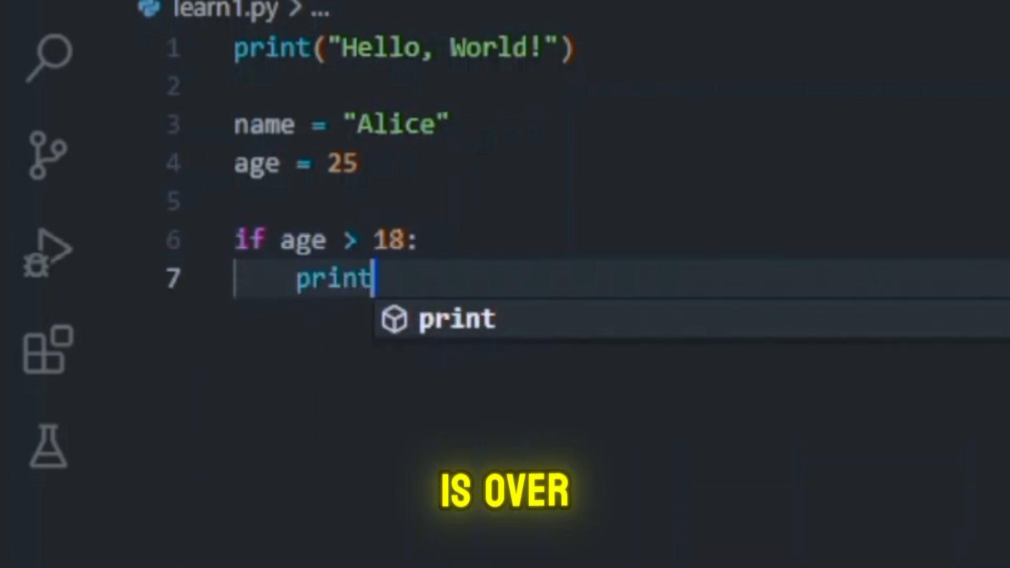
pyautogui.write('("Adult")')
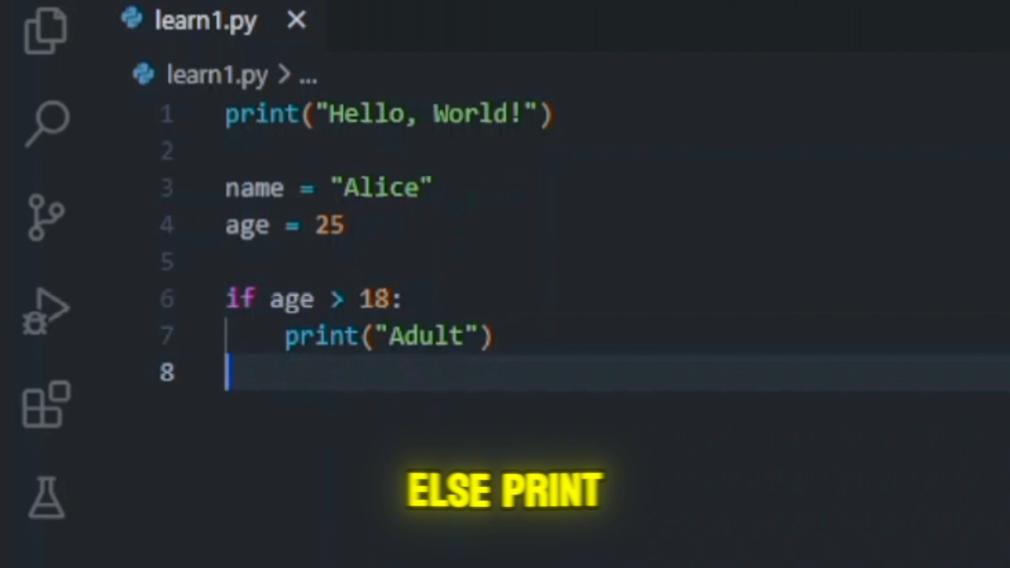
pyautogui.write('else:')
pyautogui.write('print("Minor")')
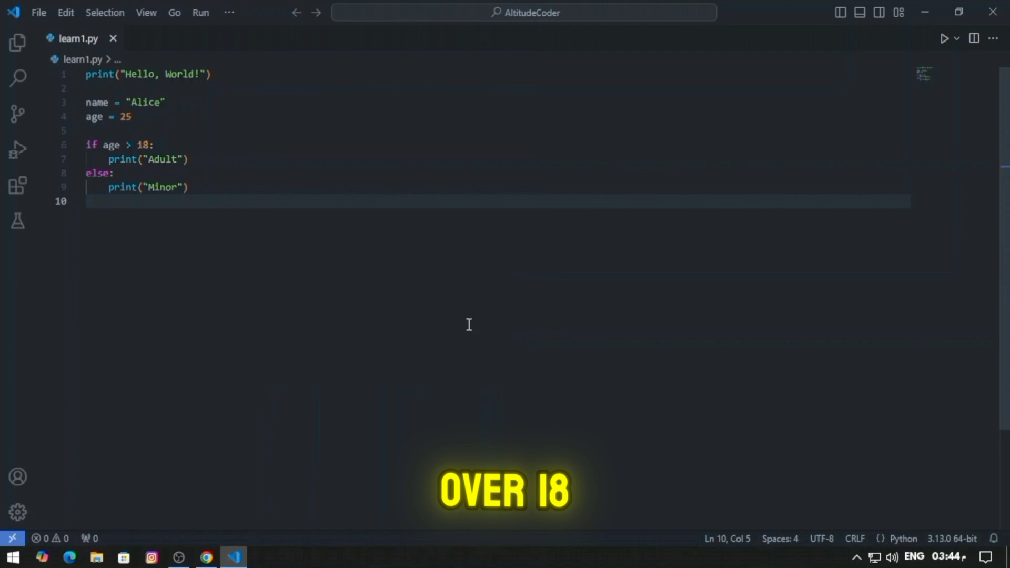
pyautogui.click(945, 38)
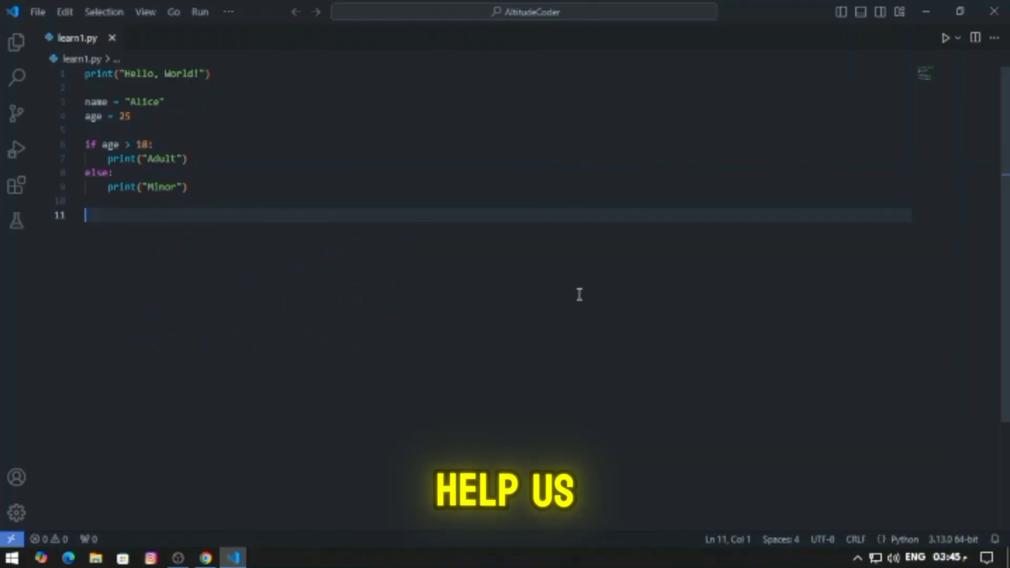
# Write for i in range(1, 6): with an indented print(i) on line 11
pyautogui.write('for')
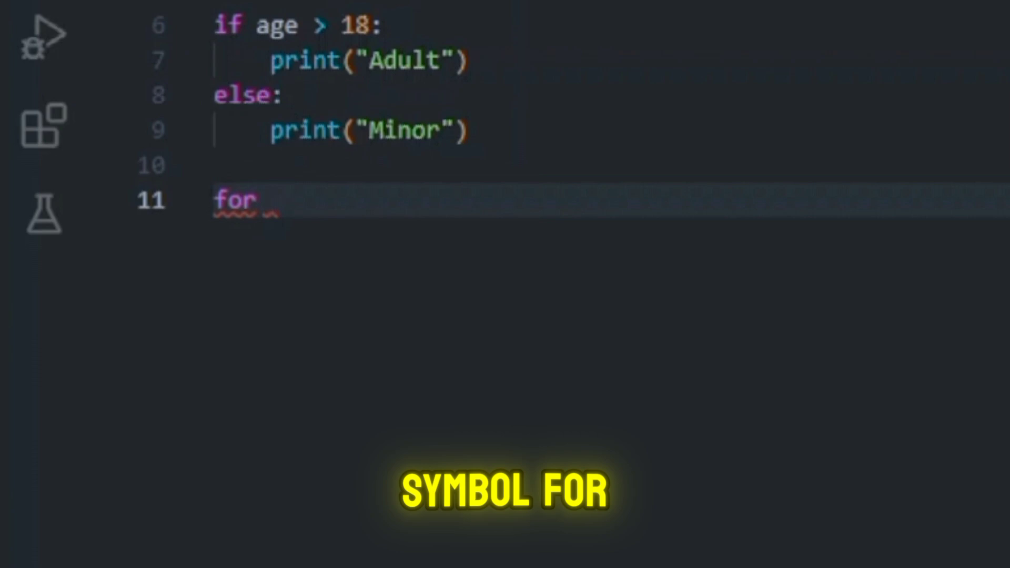
pyautogui.write('i')
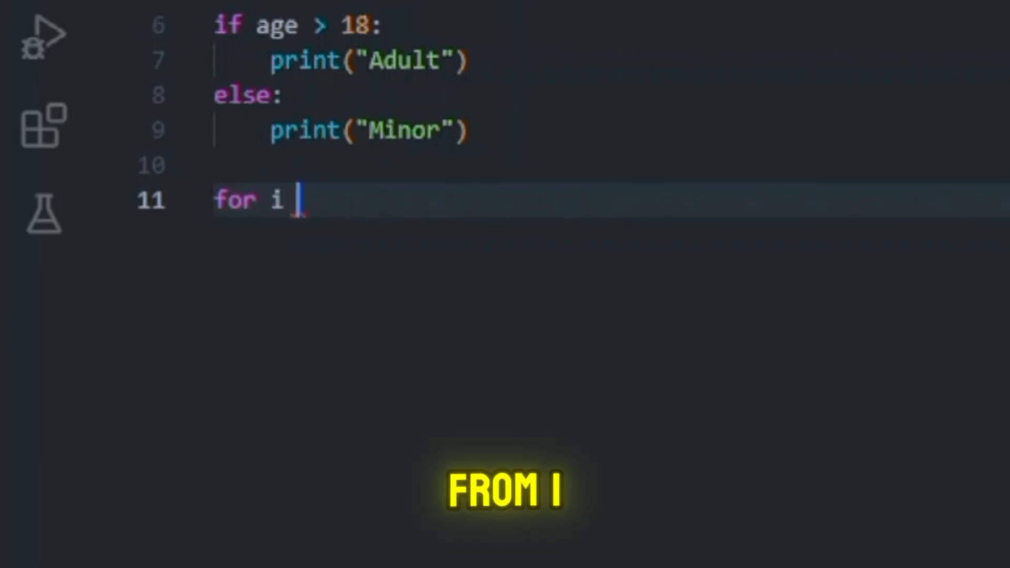
pyautogui.write('in range(1, 6)')
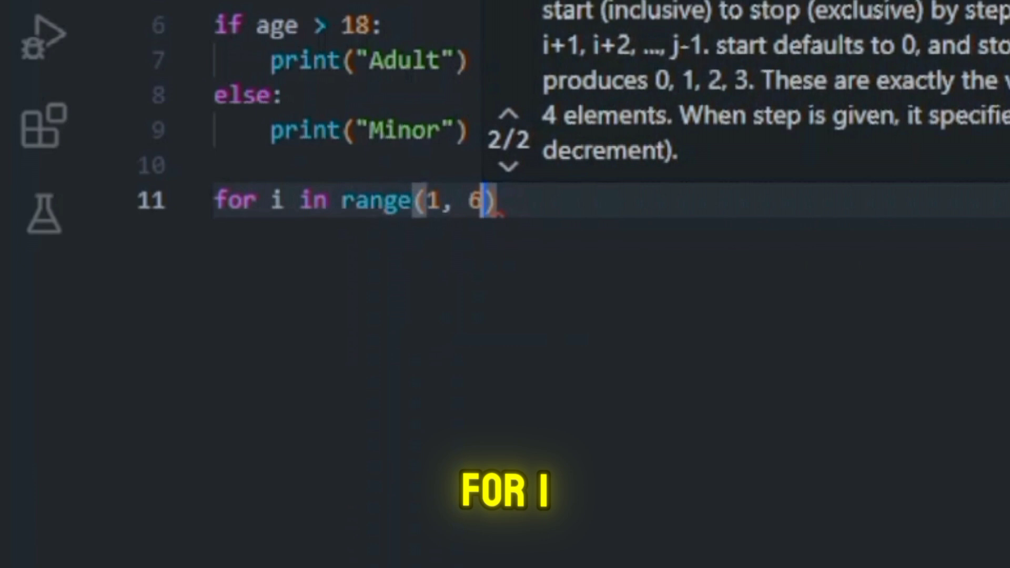
pyautogui.write('print(i)')
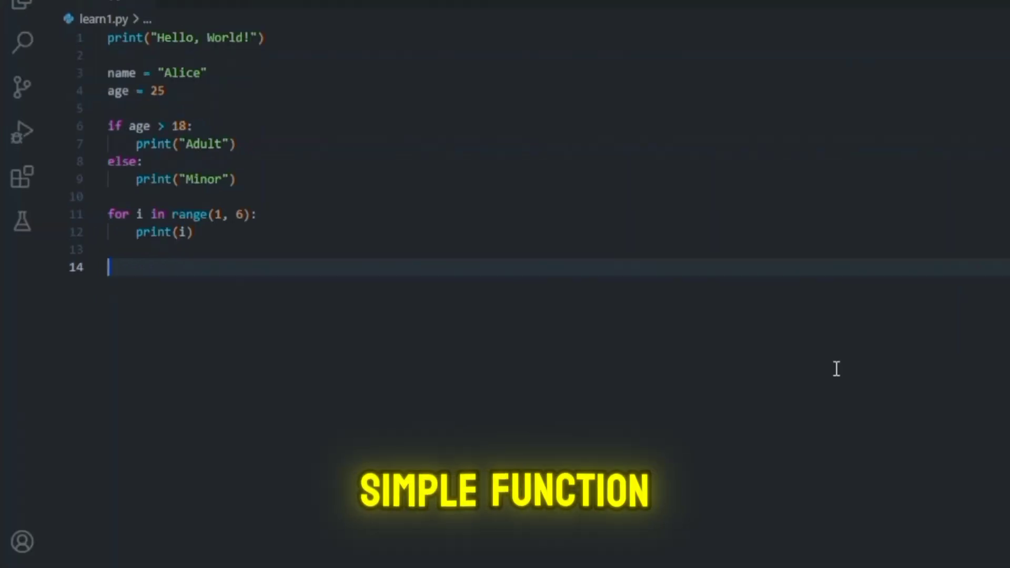
# Define greet(name) printing "Hello, " + name + "!" and call greet("Alice")
pyautogui.write('def greet(name)')
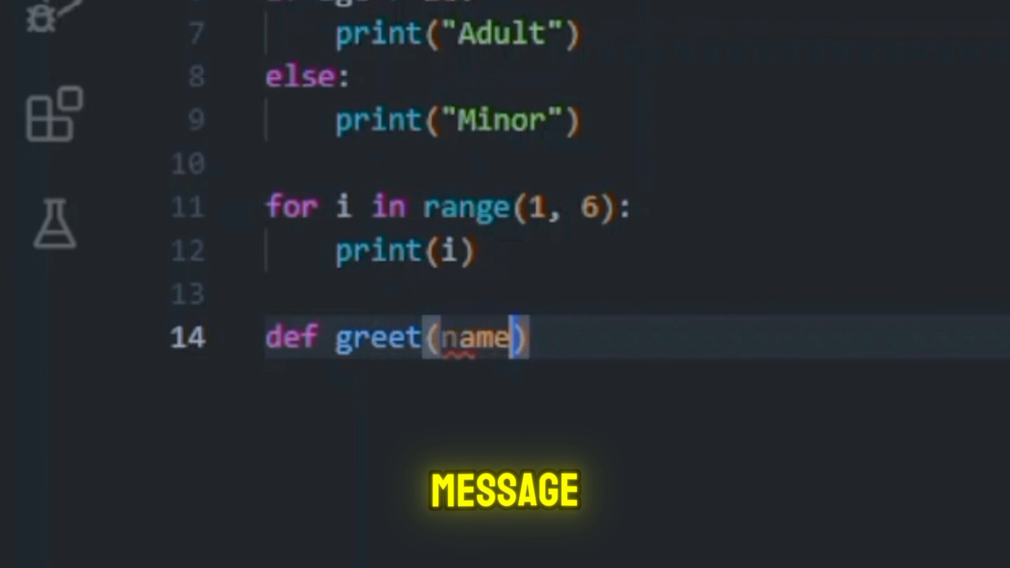
pyautogui.write('print("Hello"')
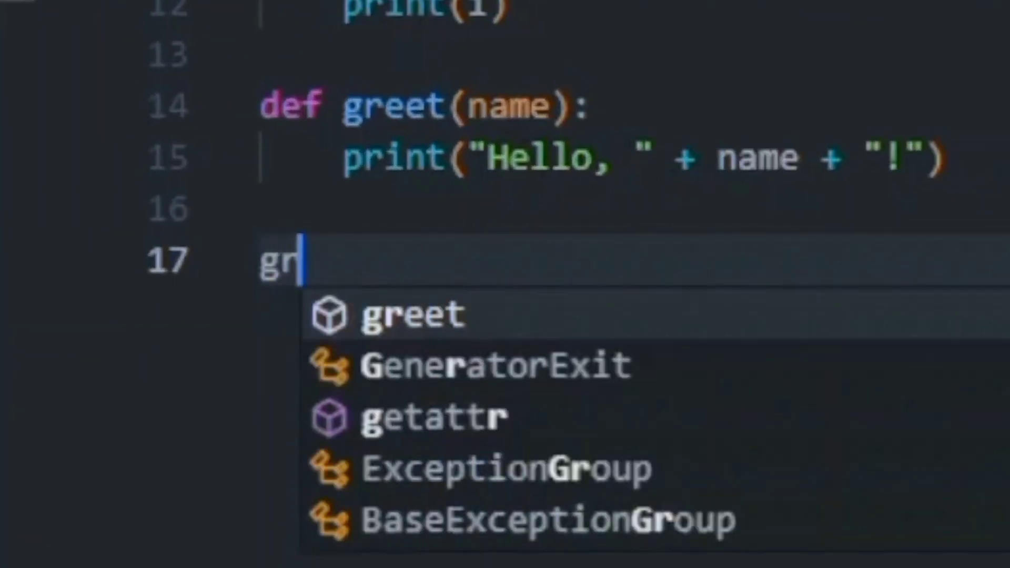
pyautogui.write('greet("Ali")')
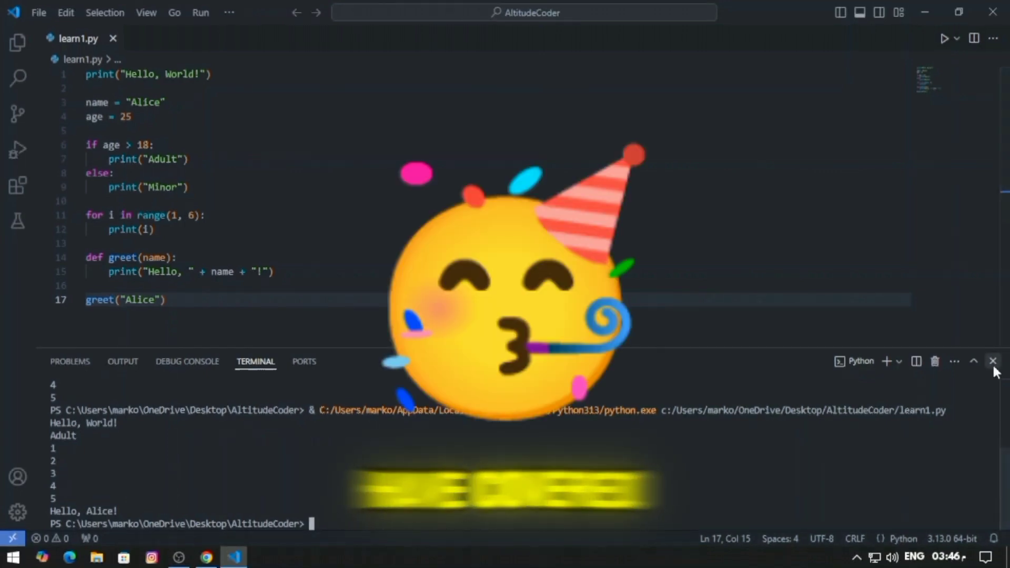
# Close the terminal panel showing the Hello, Alice! output
pyautogui.click(993, 360)
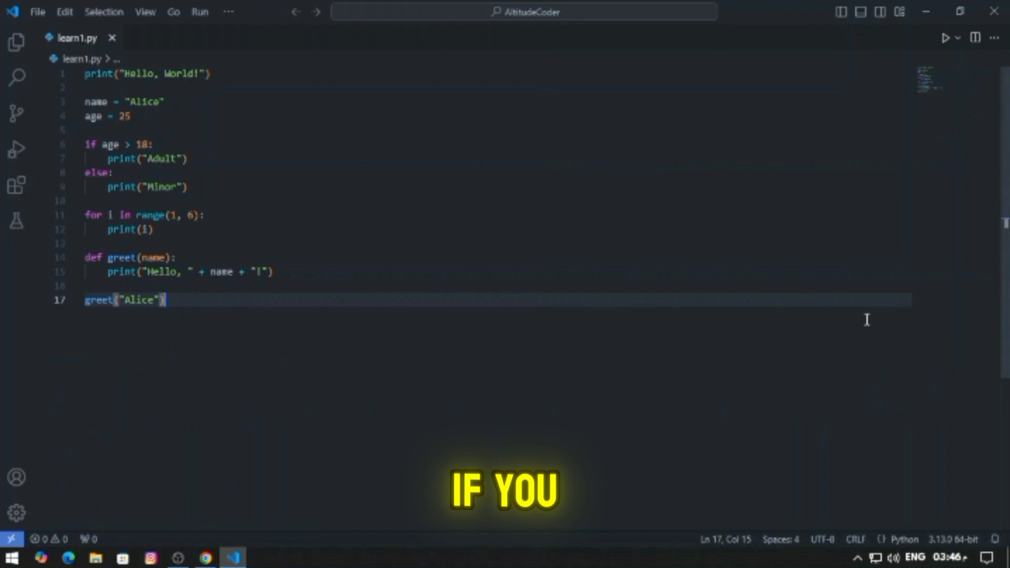